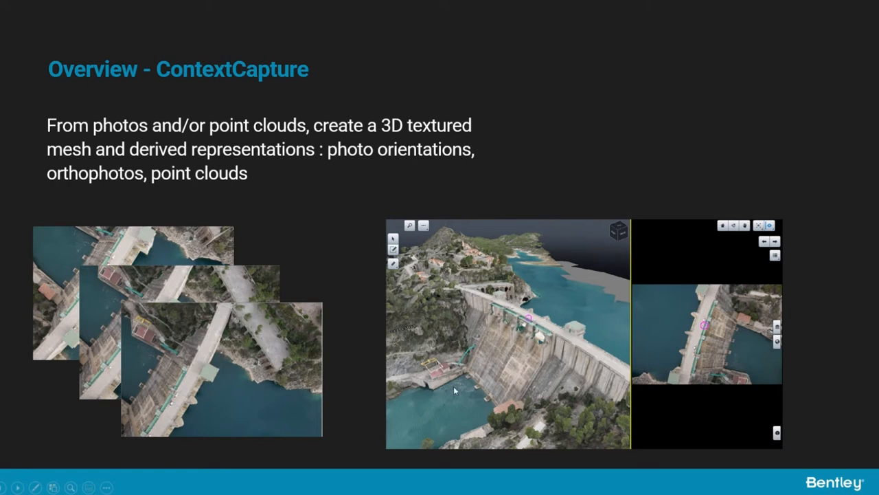
{"action": "mouse_move", "coordinate": [584, 294]}
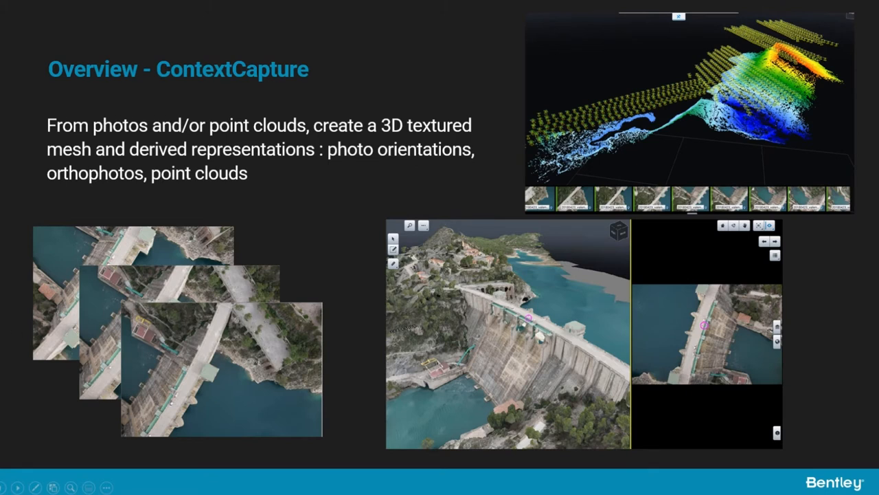
{"action": "mouse_move", "coordinate": [289, 229]}
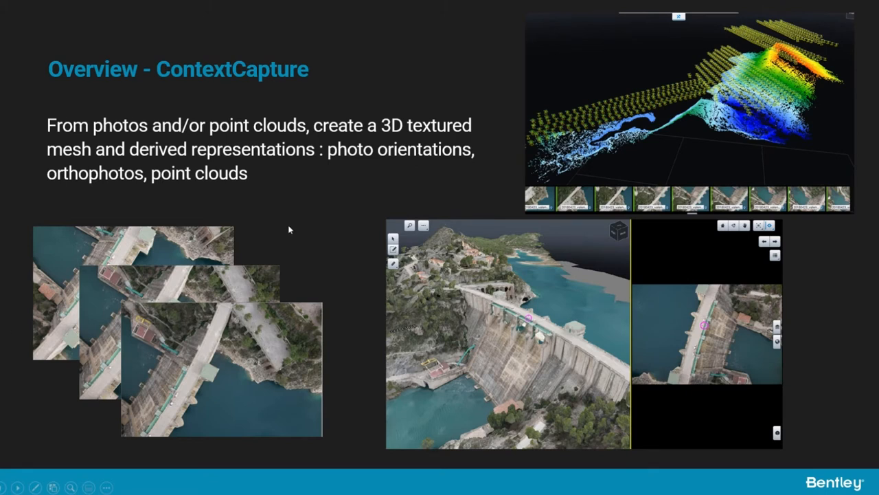
{"action": "mouse_move", "coordinate": [684, 96]}
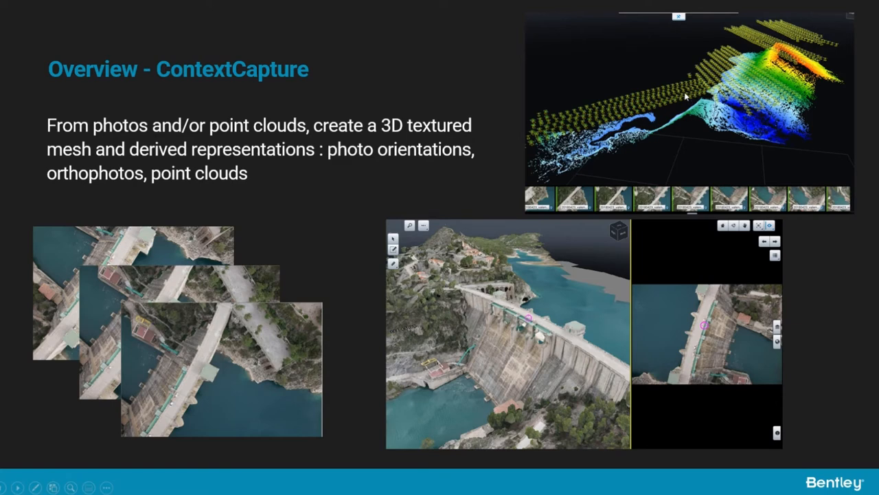
{"action": "mouse_move", "coordinate": [736, 76]}
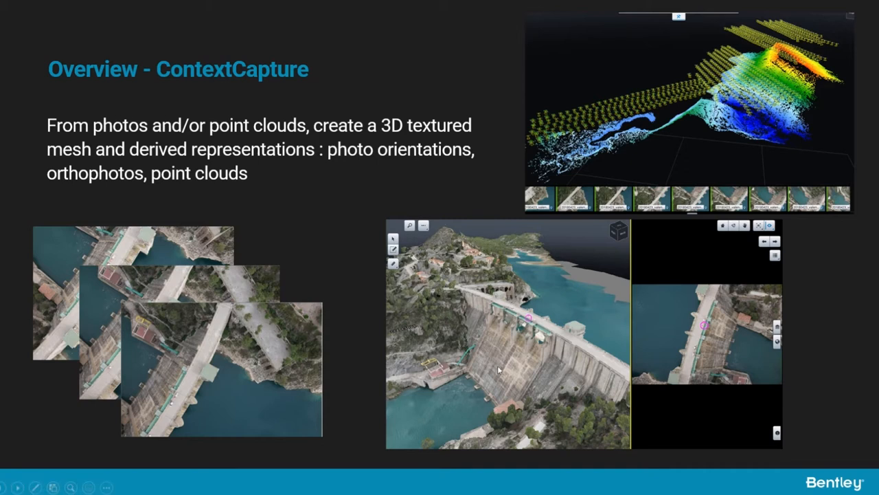
{"action": "mouse_move", "coordinate": [680, 338]}
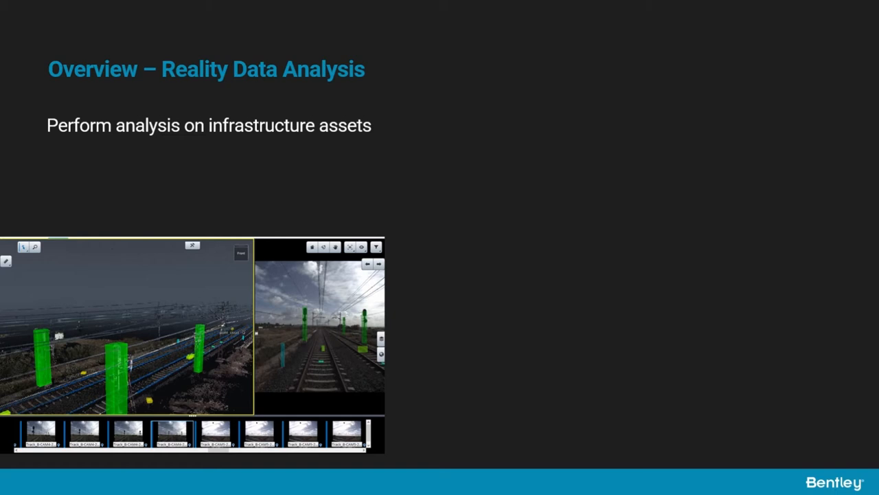
{"action": "mouse_move", "coordinate": [349, 330]}
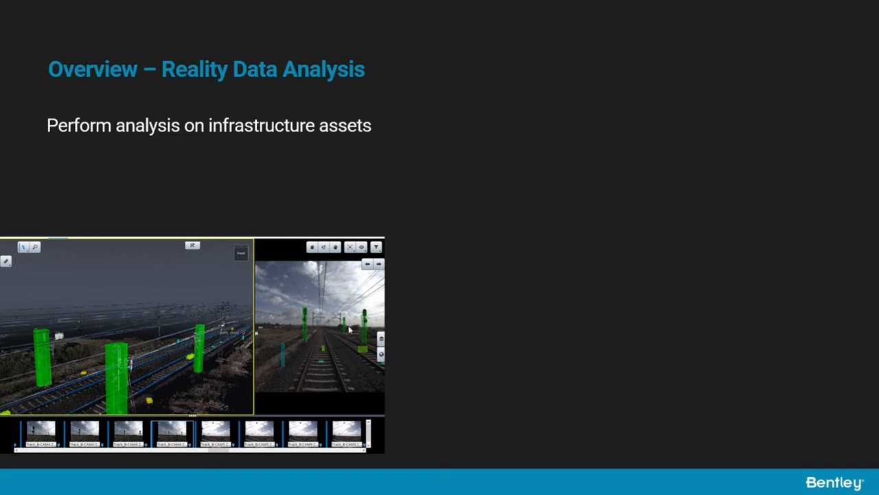
{"action": "mouse_move", "coordinate": [373, 305]}
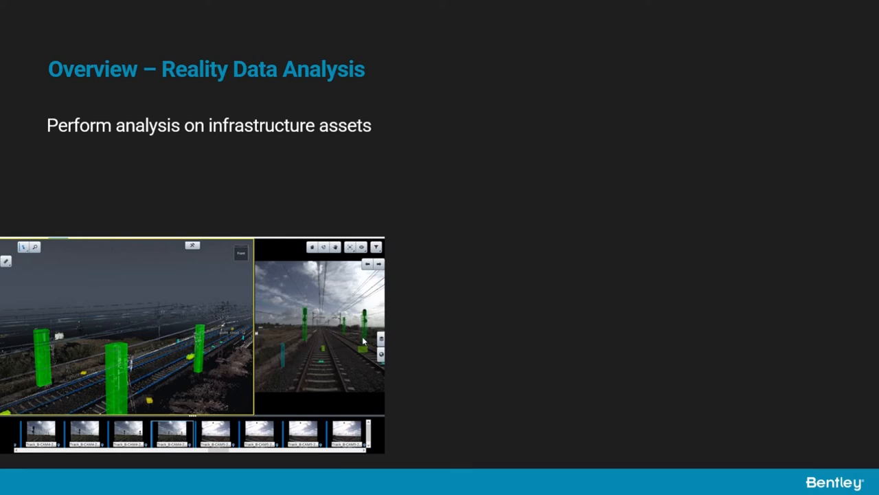
{"action": "mouse_move", "coordinate": [209, 305]}
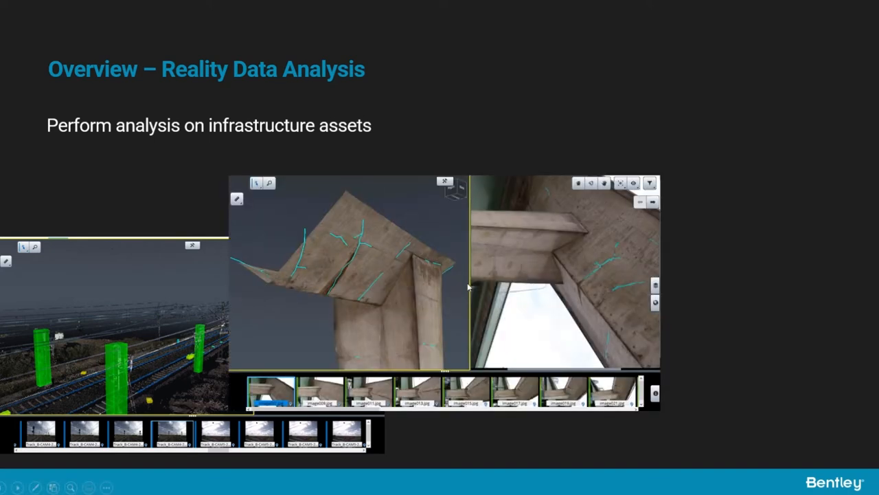
{"action": "mouse_move", "coordinate": [635, 285]}
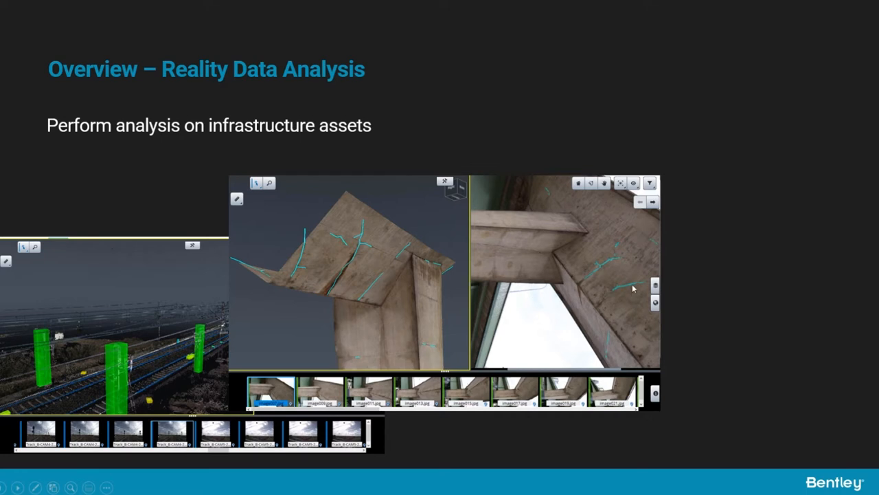
{"action": "mouse_move", "coordinate": [264, 297]}
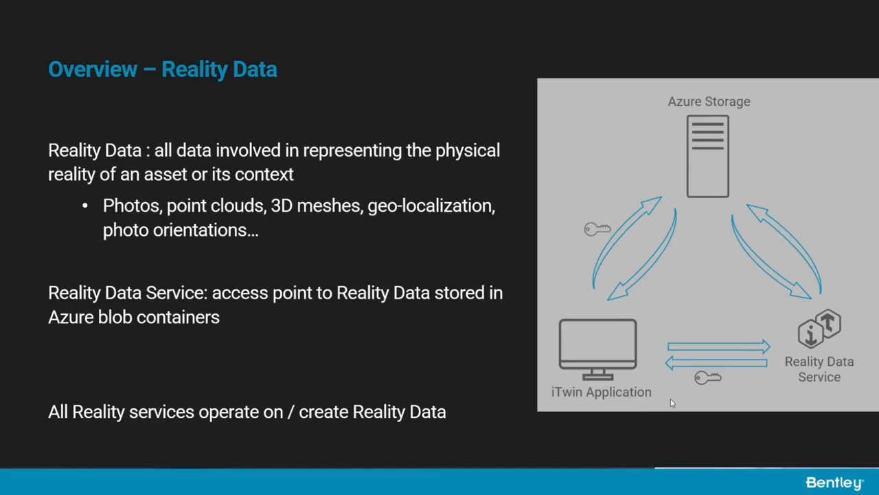
Step: Advance from the Reality Data overview to the 'Use Case 1 – Store photos on RDS' slide
{"action": "key", "text": "right"}
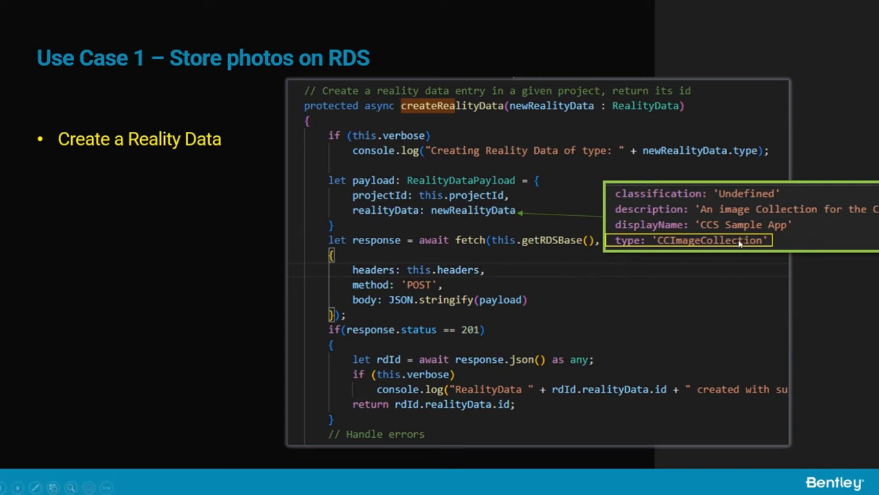
{"action": "mouse_move", "coordinate": [653, 252]}
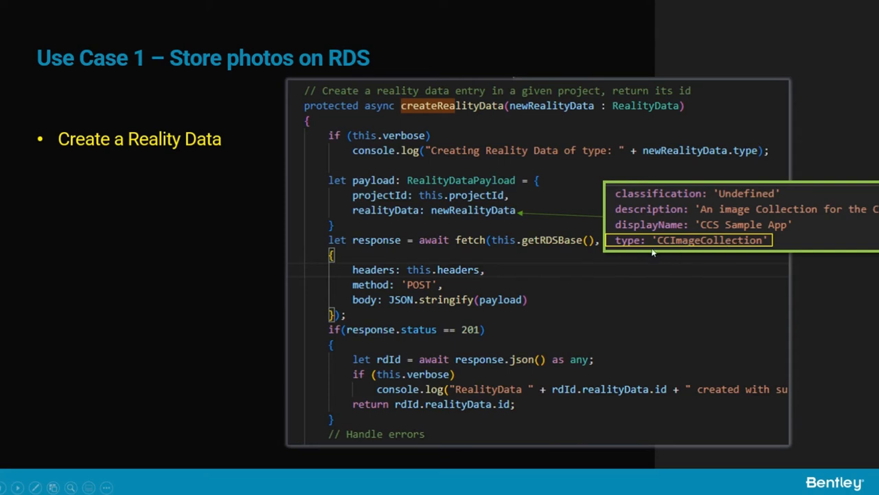
{"action": "mouse_move", "coordinate": [97, 291]}
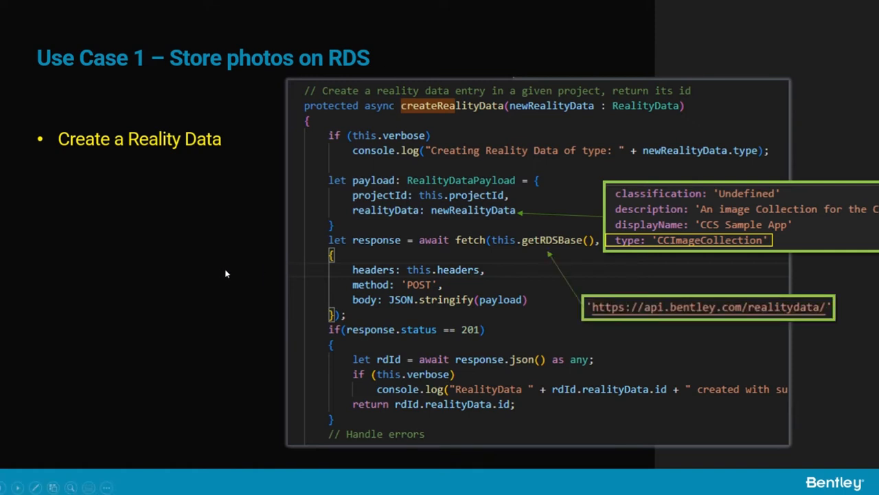
{"action": "mouse_move", "coordinate": [208, 277]}
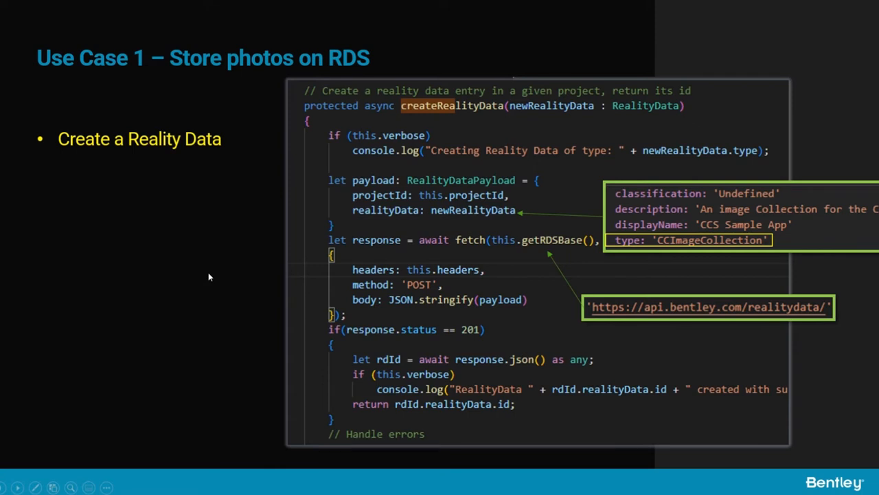
{"action": "mouse_move", "coordinate": [81, 266]}
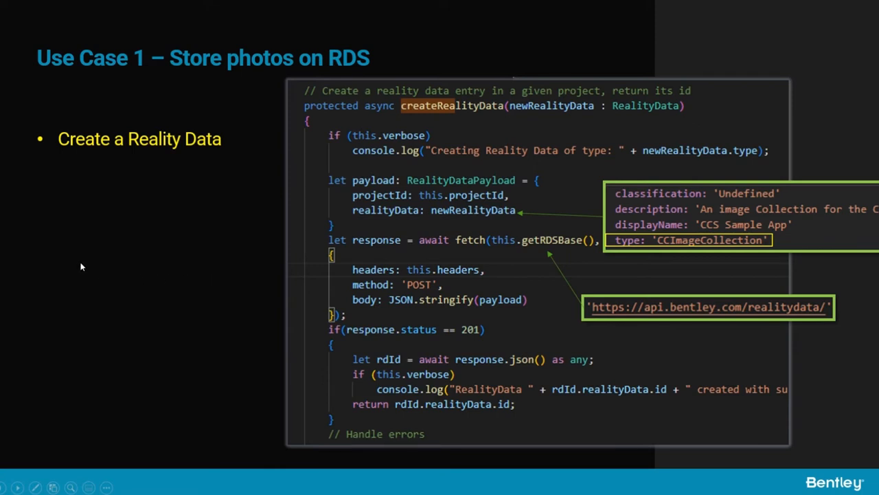
{"action": "mouse_move", "coordinate": [166, 291]}
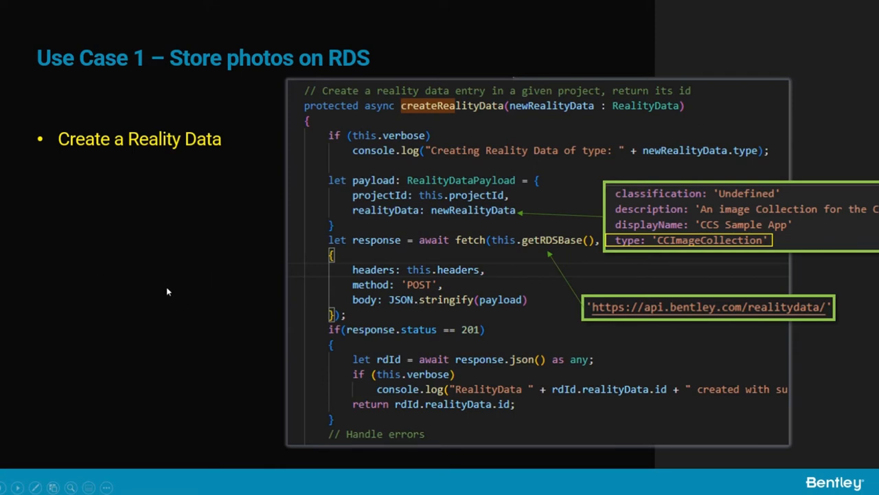
{"action": "mouse_move", "coordinate": [171, 287]}
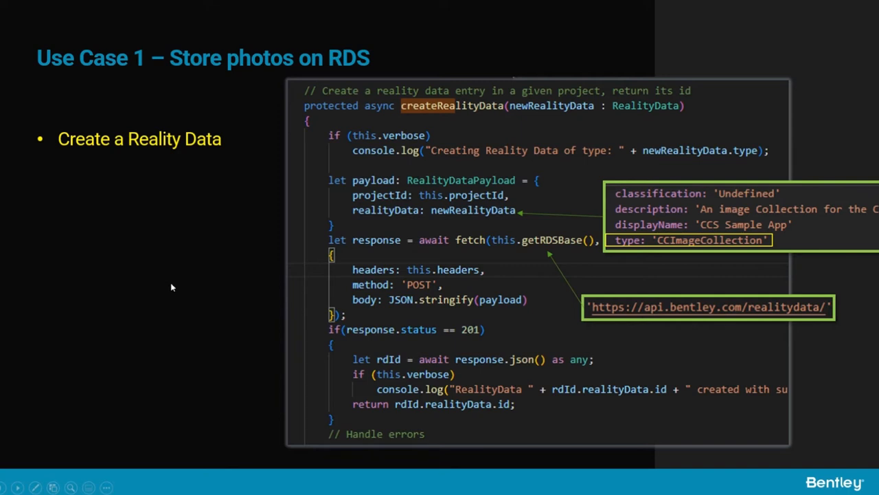
{"action": "mouse_move", "coordinate": [162, 288]}
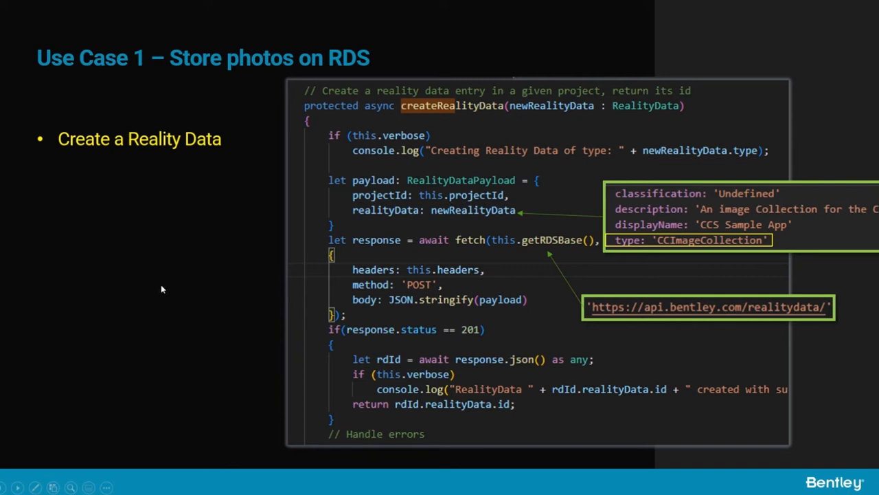
{"action": "mouse_move", "coordinate": [820, 148]}
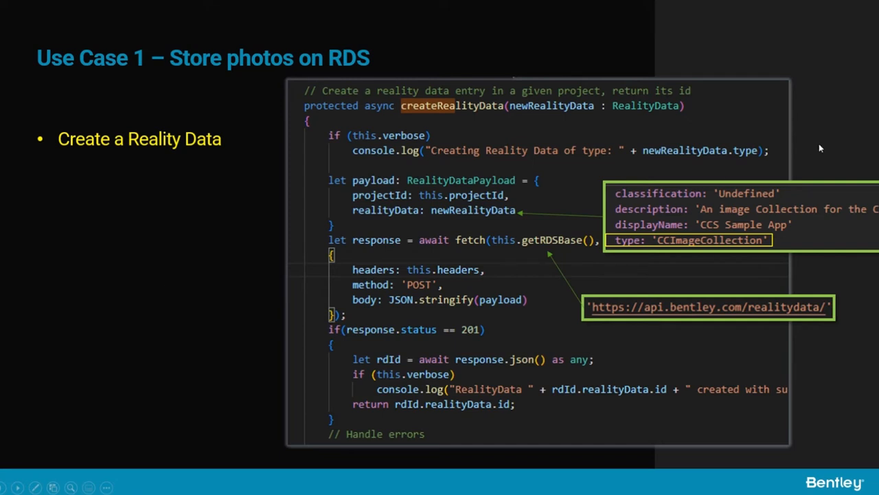
{"action": "mouse_move", "coordinate": [736, 198]}
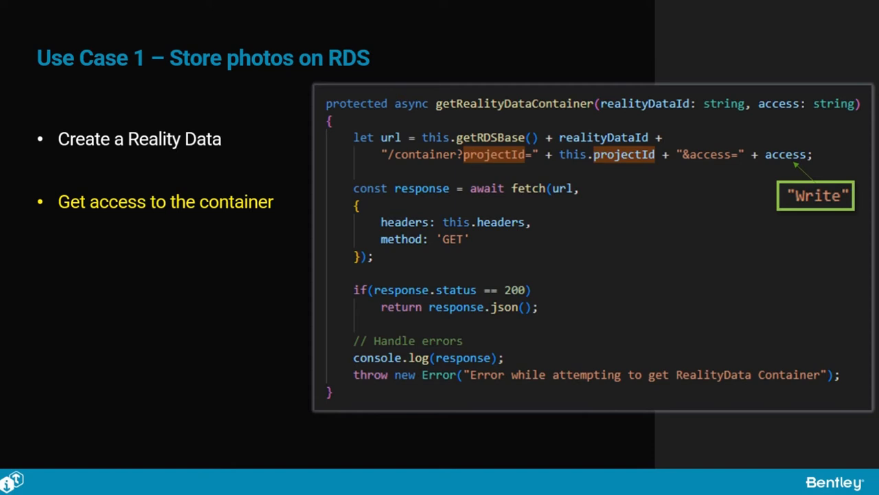
Step: Reveal the Add the images bullet, then move on to 'Use Case 2 – Create a mesh from photos'
{"action": "key", "text": "Right"}
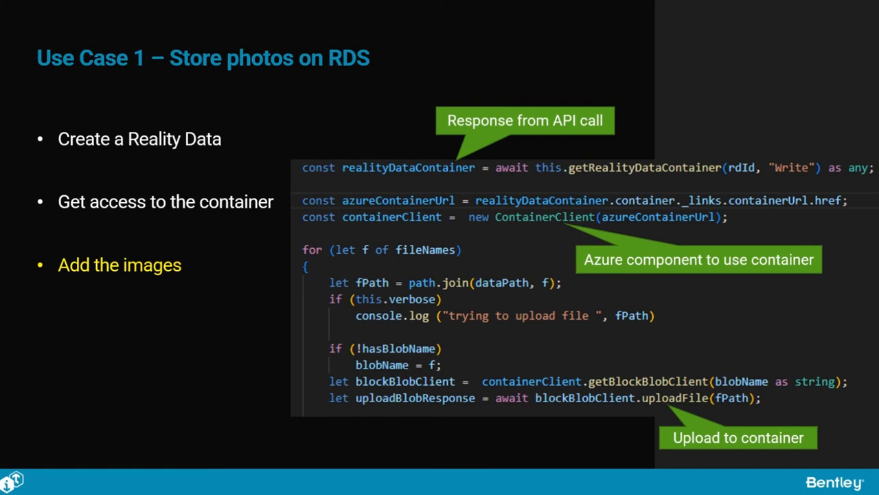
{"action": "key", "text": "Right"}
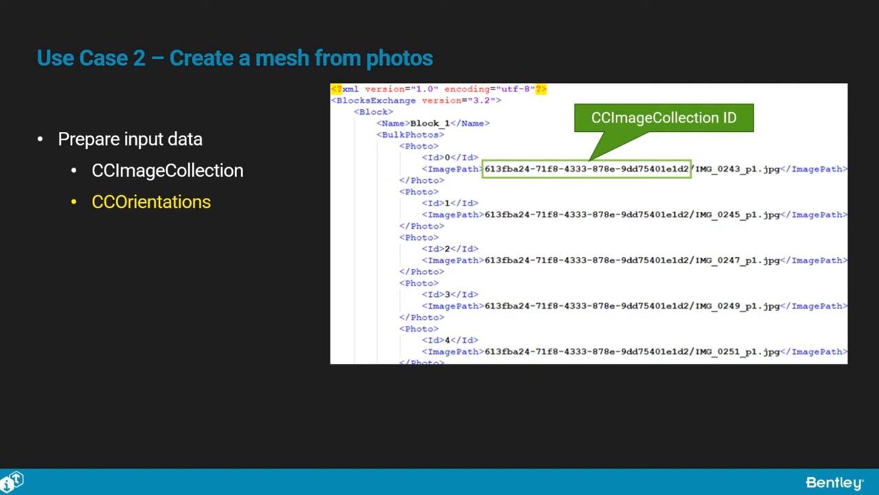
Step: Advance the Use Case 2 slide to the Create job workspace and Create job bullets
{"action": "key", "text": "right"}
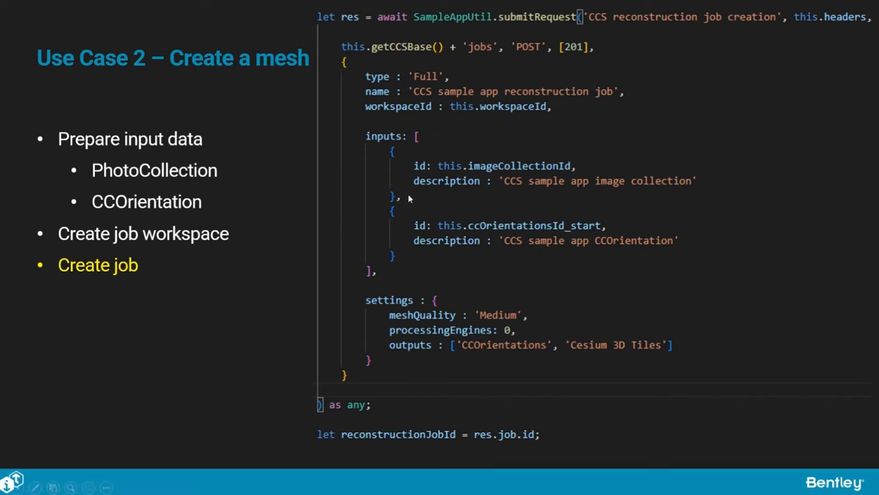
{"action": "mouse_move", "coordinate": [429, 244]}
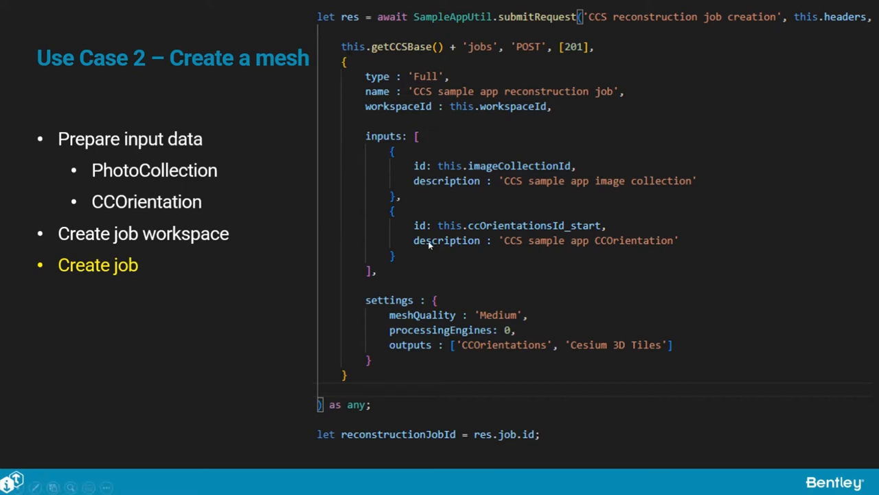
{"action": "mouse_move", "coordinate": [30, 338]}
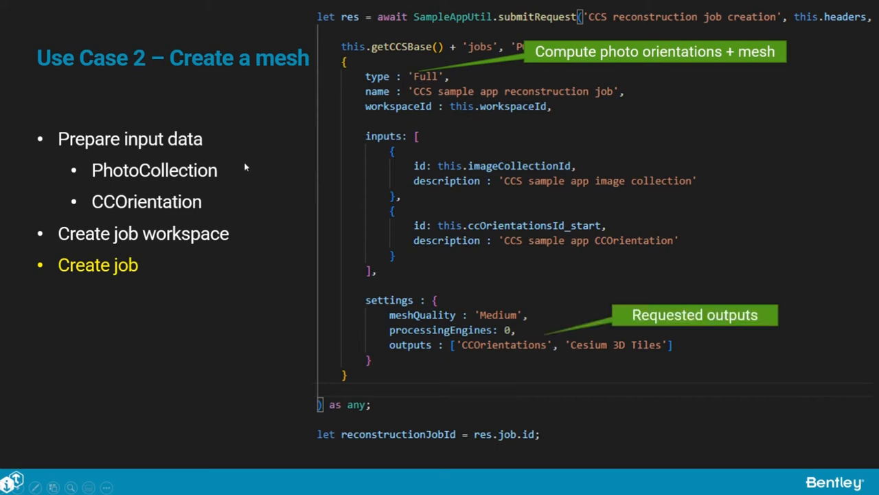
{"action": "mouse_move", "coordinate": [519, 349]}
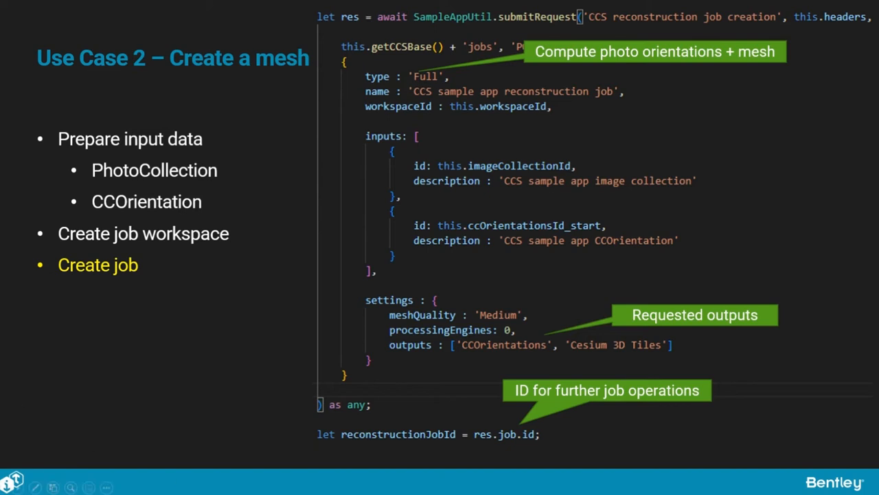
{"action": "mouse_move", "coordinate": [190, 346]}
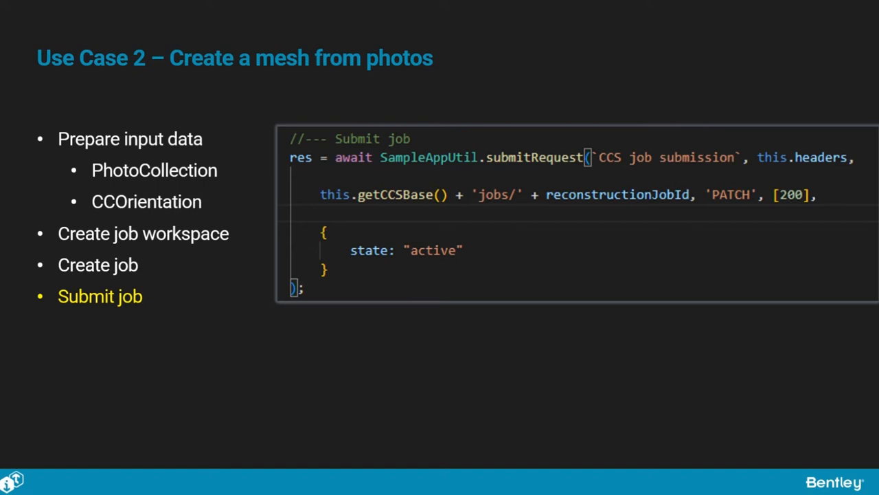
Step: Step through Monitor job and on to the Get job result outputs
{"action": "key", "text": "Right"}
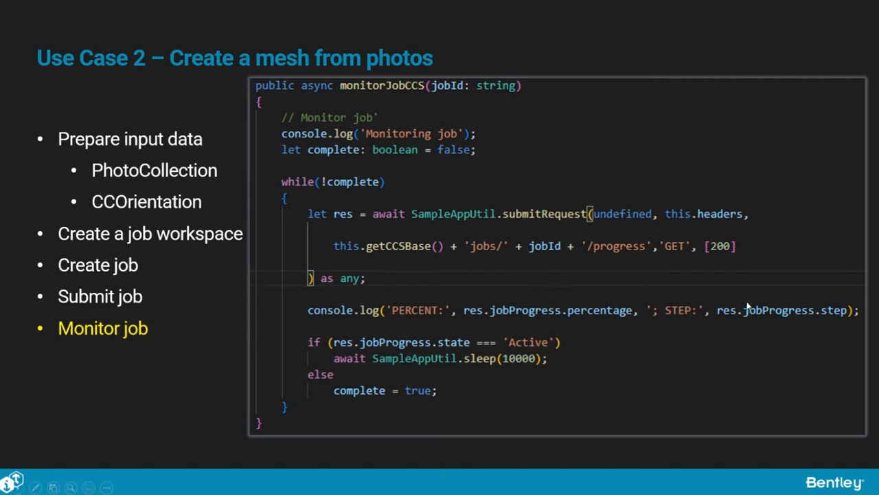
{"action": "mouse_move", "coordinate": [511, 311]}
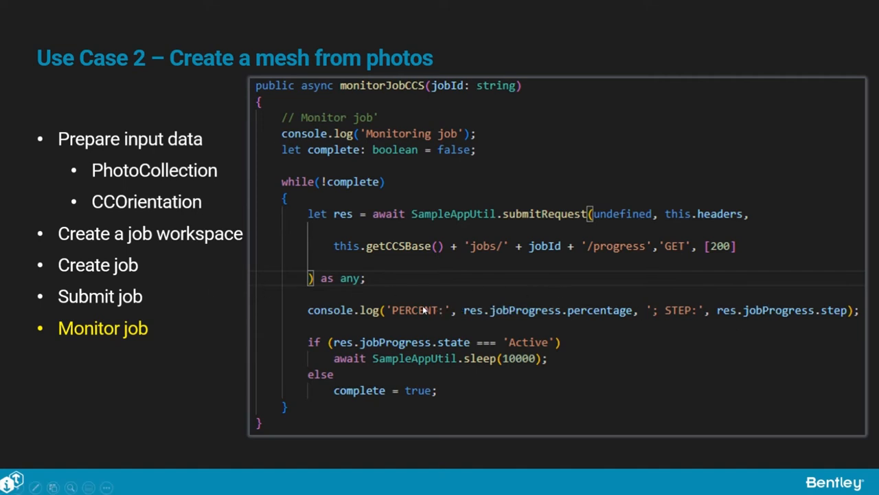
{"action": "mouse_move", "coordinate": [401, 334]}
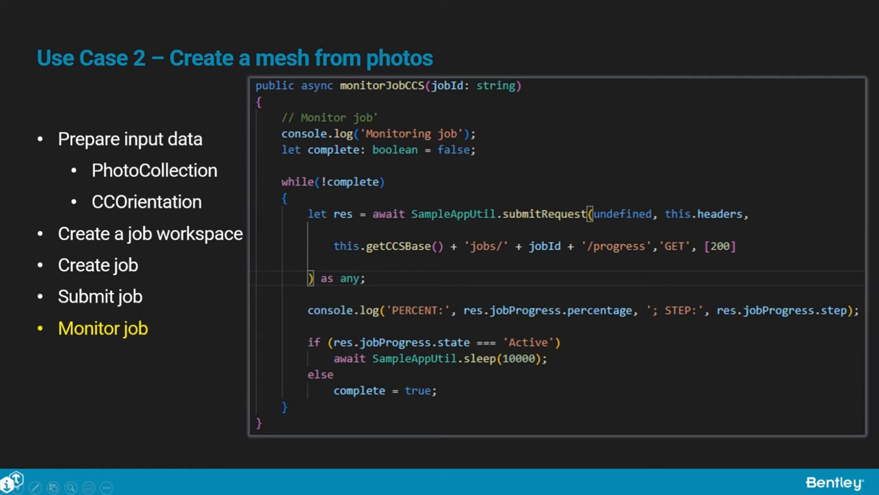
{"action": "key", "text": "Right"}
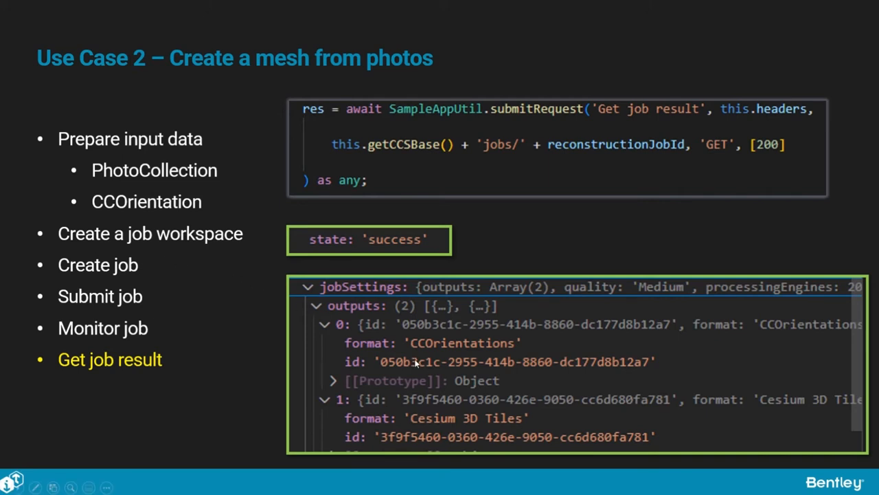
{"action": "mouse_move", "coordinate": [417, 363]}
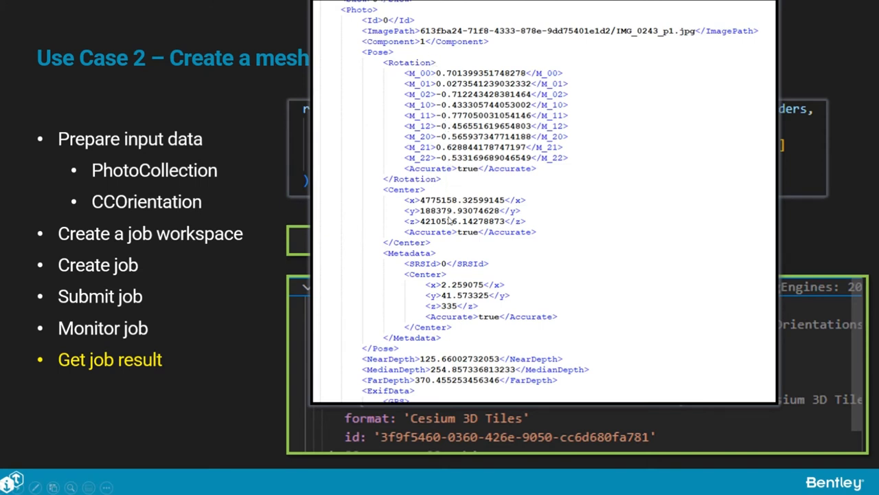
{"action": "mouse_move", "coordinate": [450, 220]}
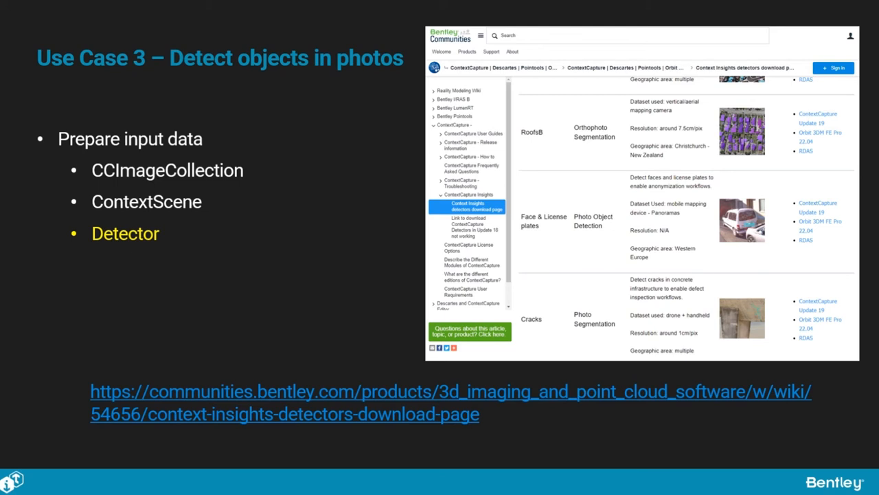
{"action": "mouse_move", "coordinate": [340, 297]}
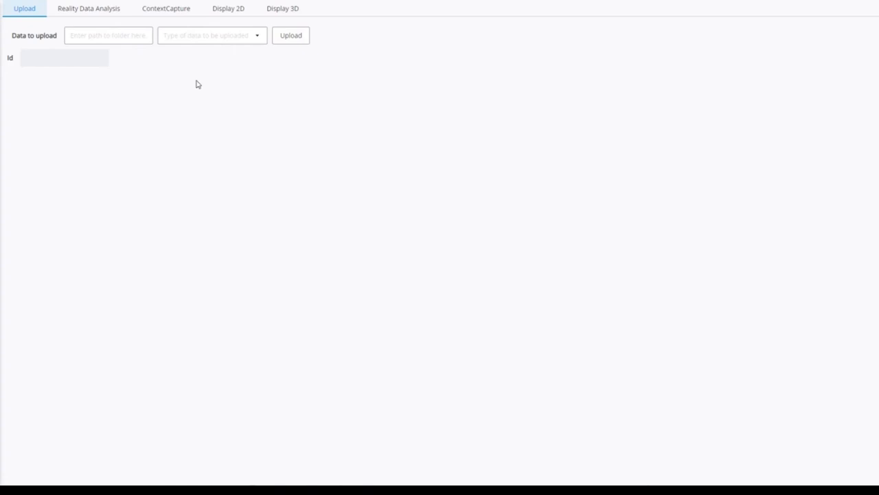
{"action": "mouse_move", "coordinate": [188, 209]}
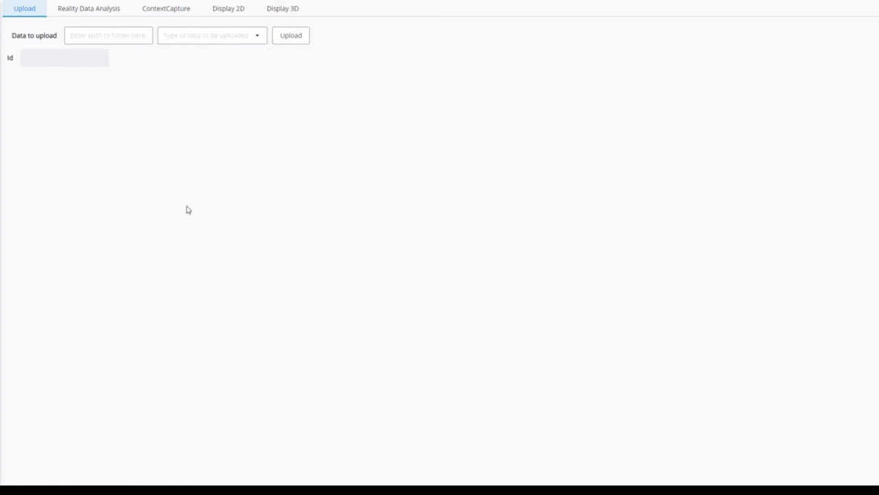
{"action": "mouse_move", "coordinate": [165, 206]}
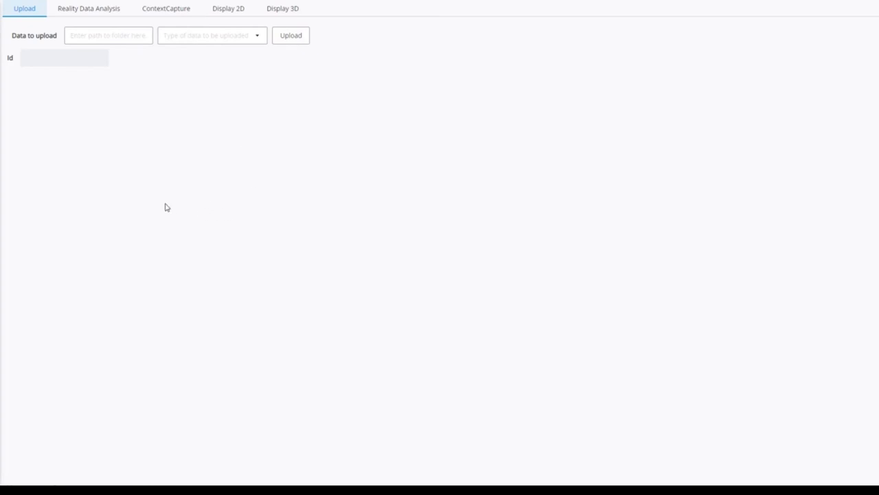
{"action": "mouse_move", "coordinate": [190, 192]}
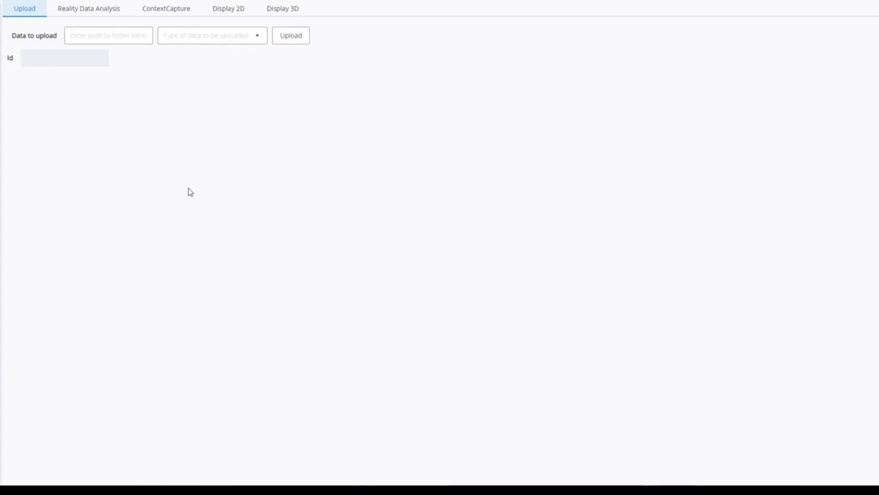
{"action": "mouse_move", "coordinate": [195, 182]}
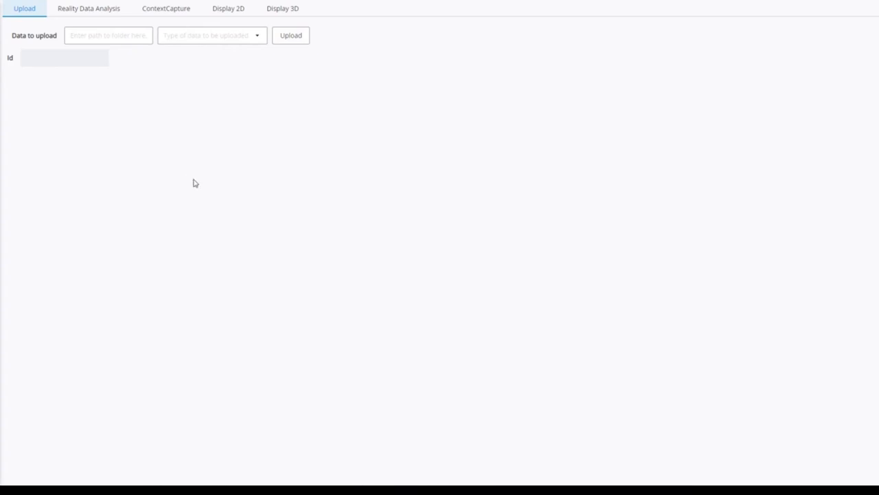
{"action": "mouse_move", "coordinate": [77, 95]}
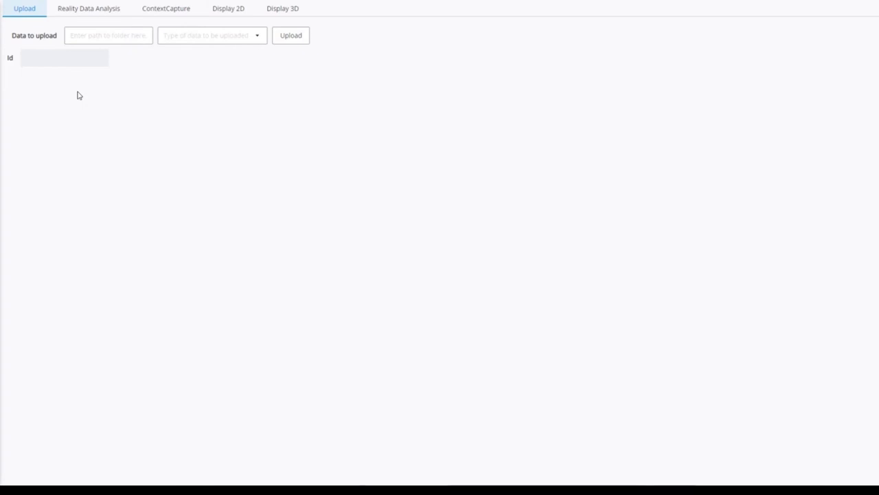
{"action": "mouse_move", "coordinate": [103, 96]}
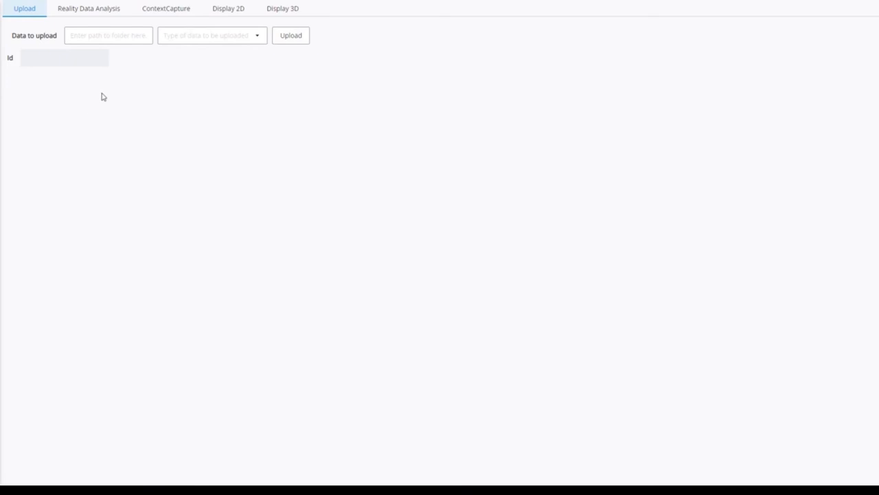
{"action": "mouse_move", "coordinate": [102, 103]}
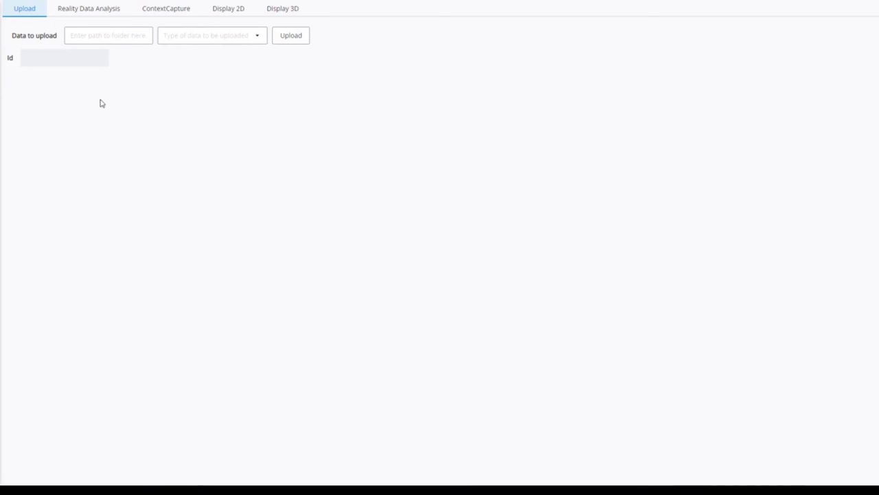
Step: Upload D:\BridgeImages as a ContextCapture Image Collection and obtain its reality data id
{"action": "left_click", "coordinate": [108, 36]}
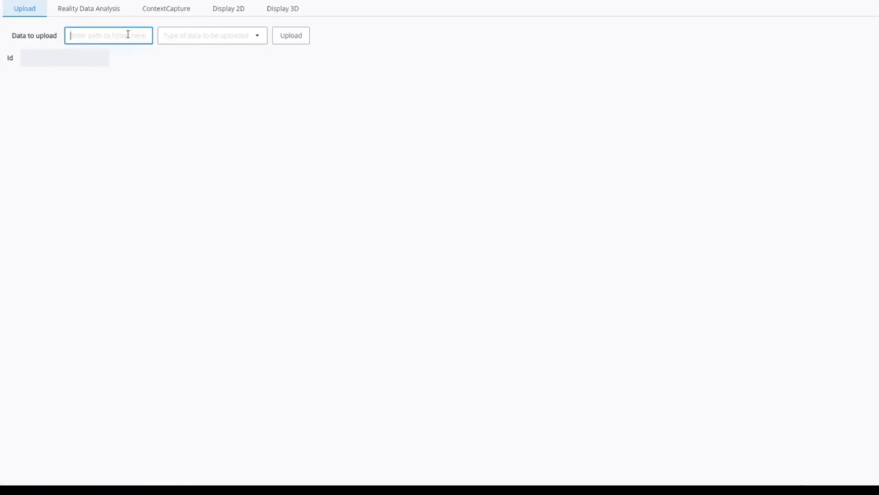
{"action": "left_click", "coordinate": [209, 36]}
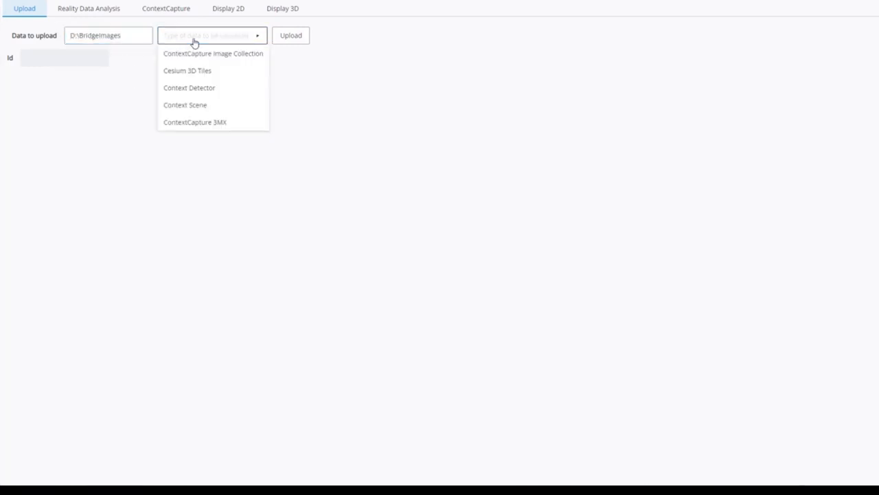
{"action": "mouse_move", "coordinate": [187, 70]}
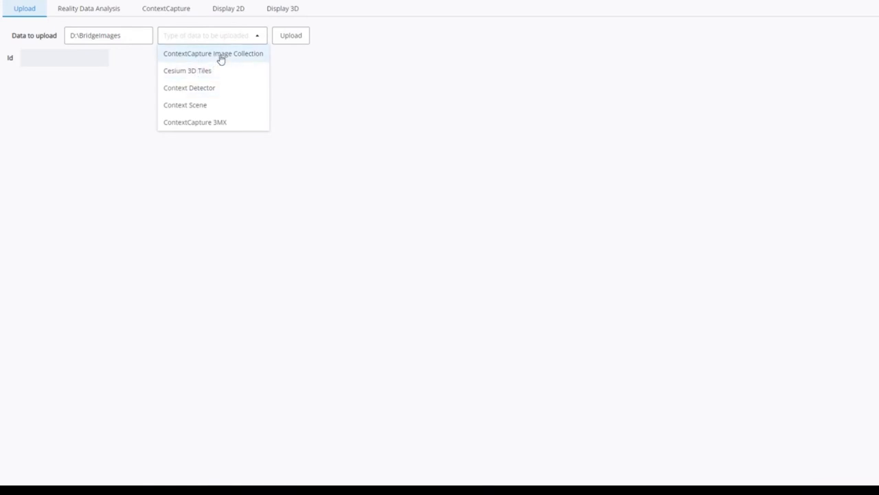
{"action": "left_click", "coordinate": [213, 54]}
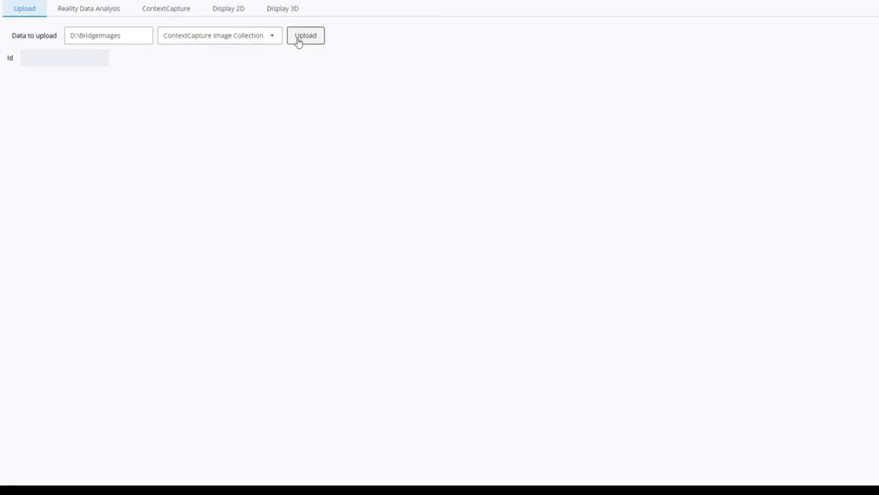
{"action": "left_click", "coordinate": [305, 36]}
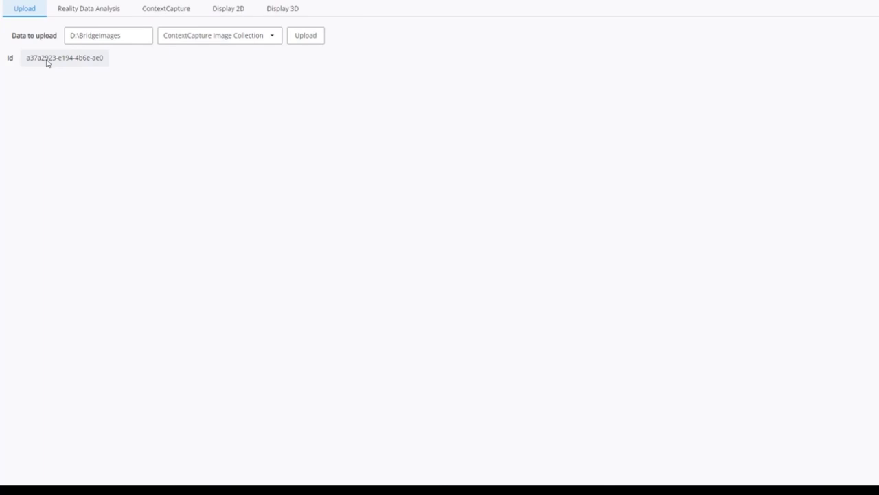
Step: Run a segmentation2D analysis using photos id adf7beb2-ffe7-4ca0-83bc-fb05bb796769 and the detector id
{"action": "left_click", "coordinate": [88, 8]}
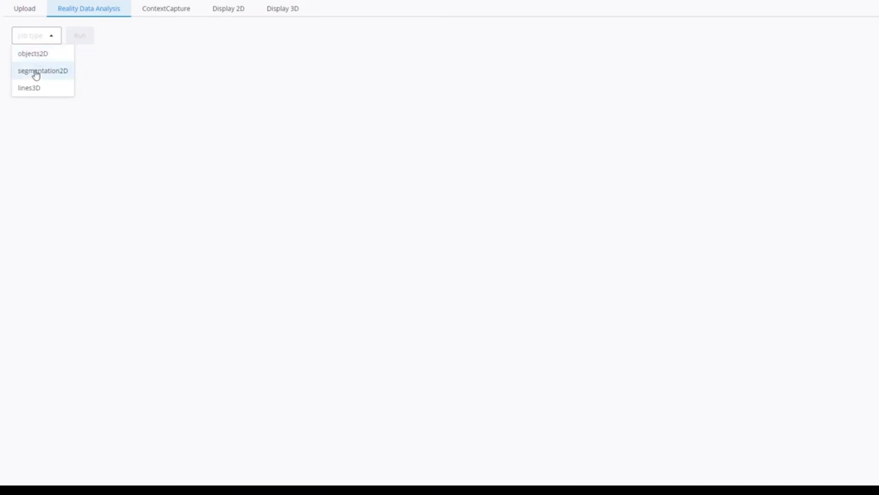
{"action": "left_click", "coordinate": [42, 70]}
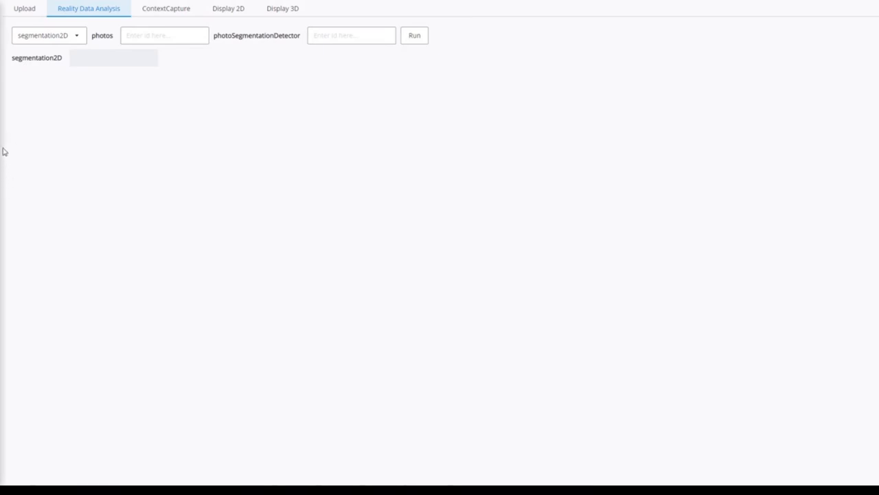
{"action": "type", "text": "4ca0-83bc-fb05bb796769"}
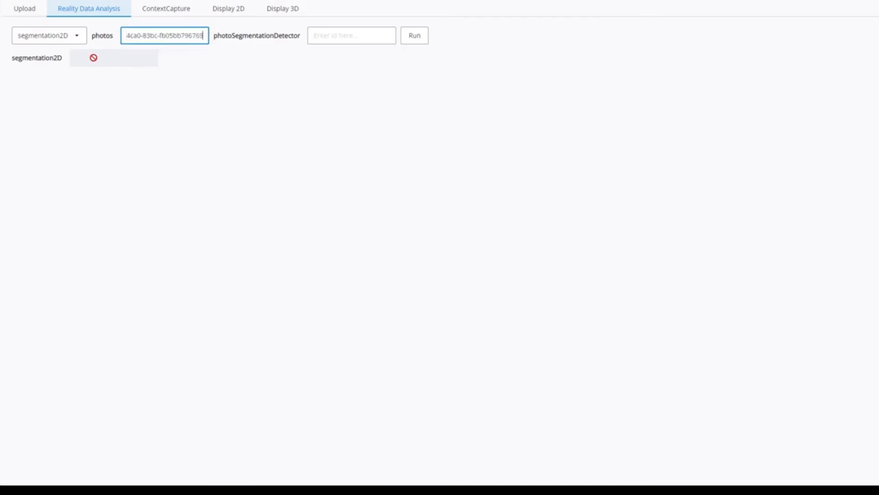
{"action": "type", "text": "adf7beb2-ffe7-4ca0-83bc-"}
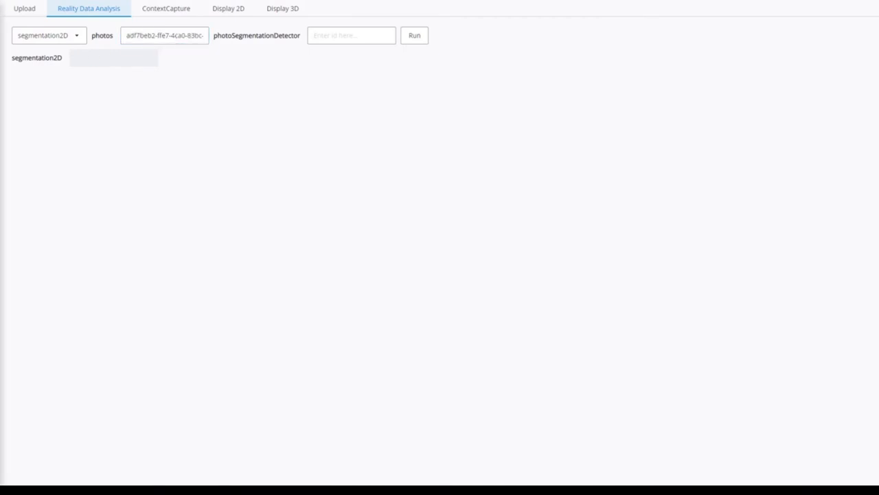
{"action": "mouse_move", "coordinate": [176, 93]}
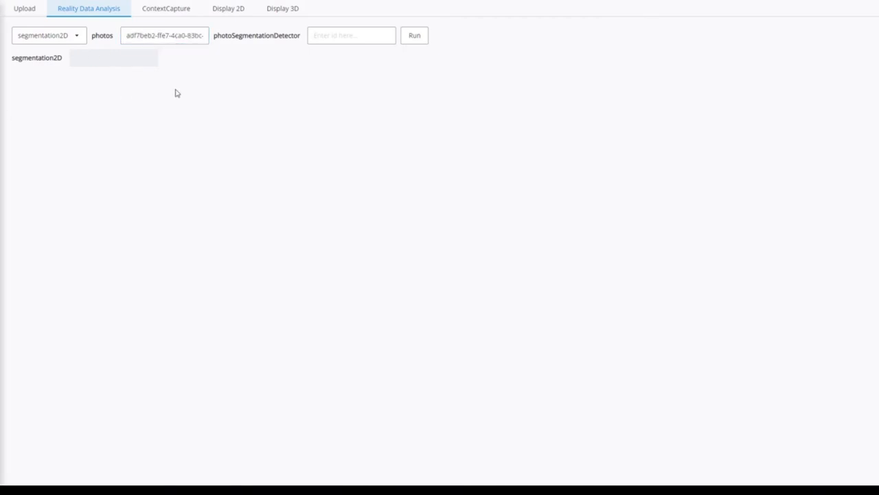
{"action": "left_click", "coordinate": [352, 36]}
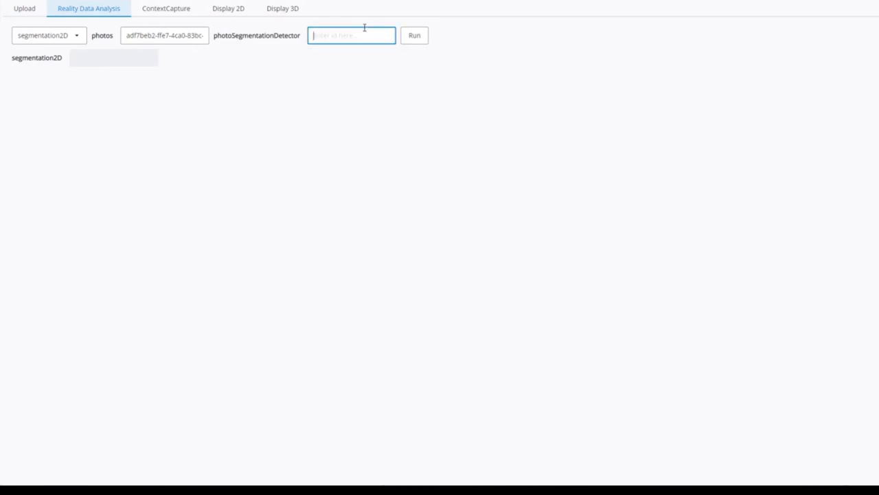
{"action": "left_click", "coordinate": [414, 35]}
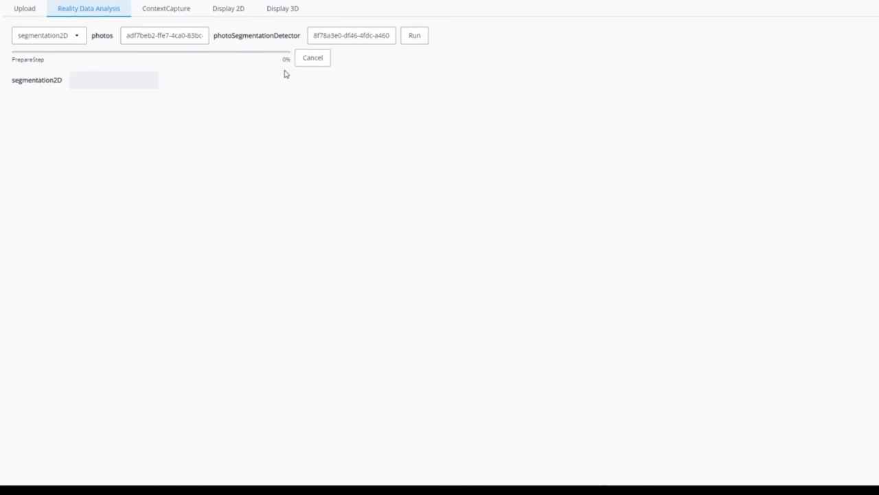
{"action": "mouse_move", "coordinate": [211, 102]}
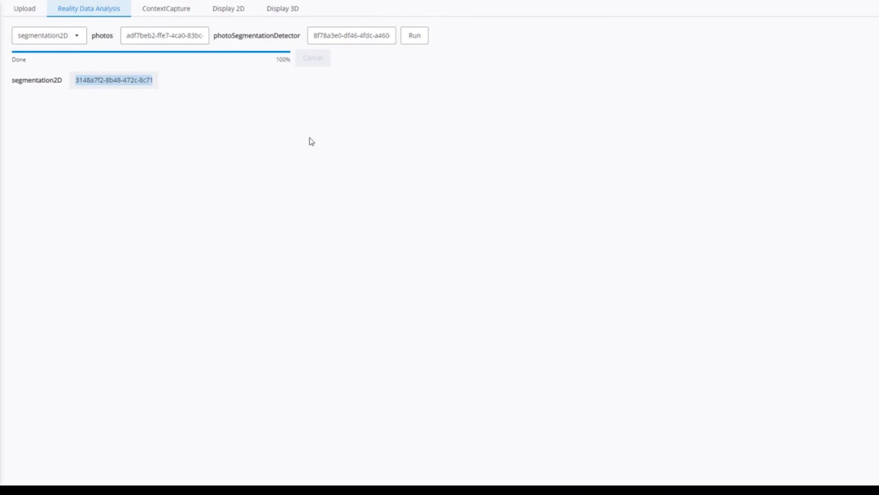
{"action": "mouse_move", "coordinate": [203, 139]}
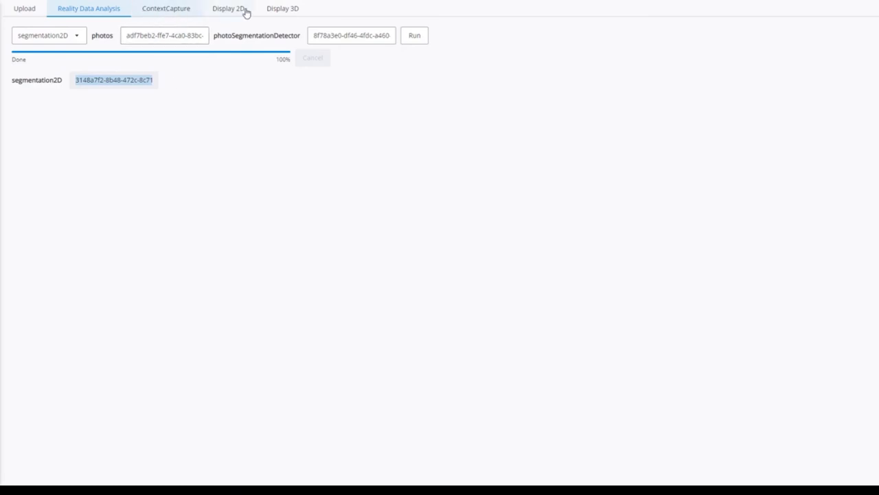
Step: Display segmentation result 3148a7f2-8b48-472c-8c71 in 2D, showing image007.jpg with red crack markings
{"action": "left_click", "coordinate": [229, 8]}
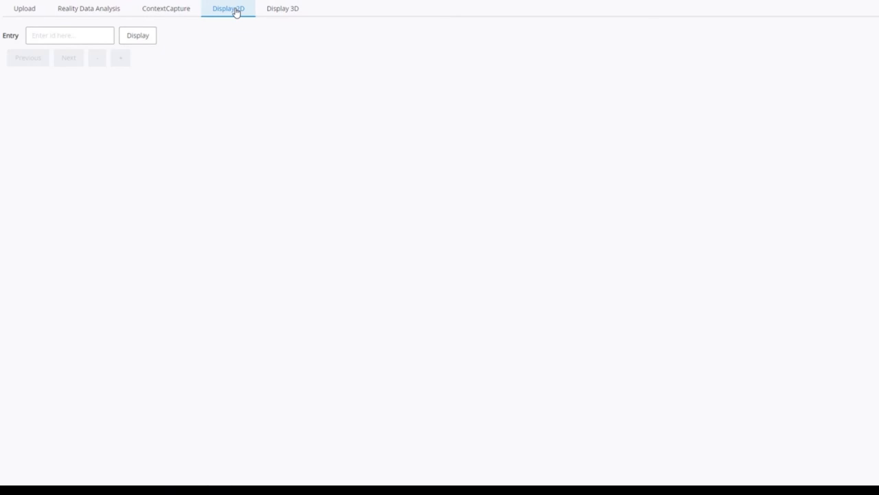
{"action": "left_click", "coordinate": [69, 36]}
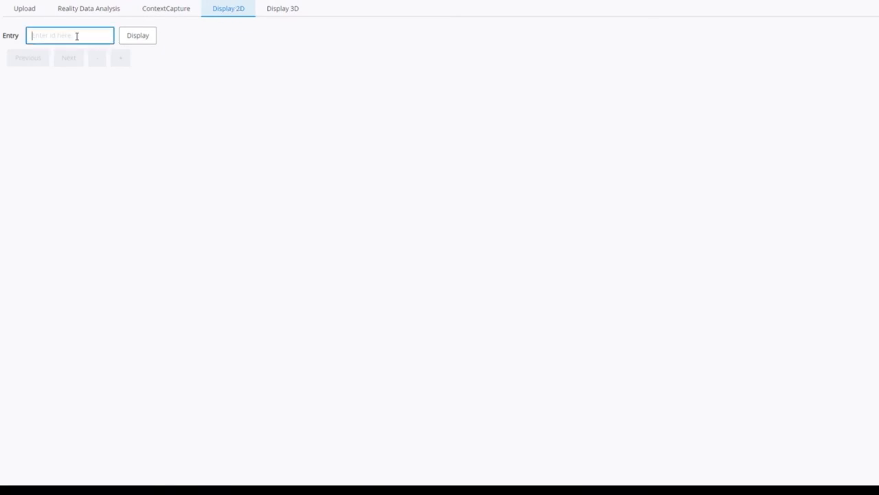
{"action": "type", "text": "3148a7f2-8b48-472c-8c71"}
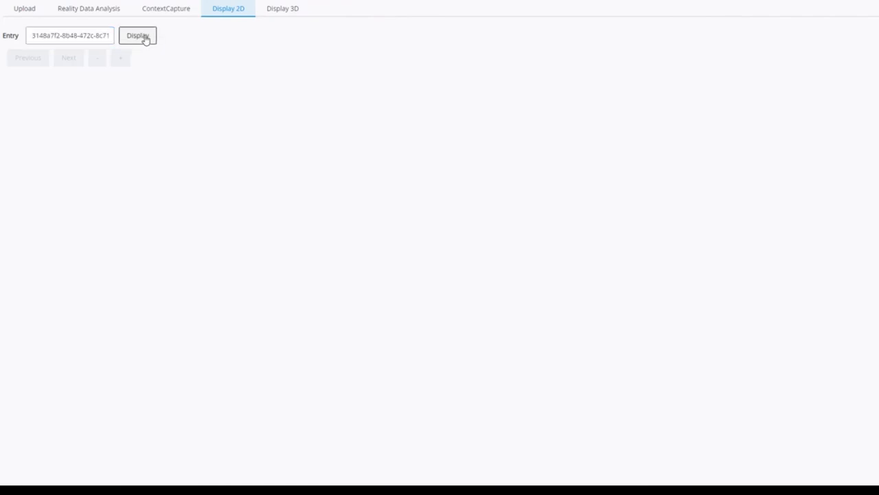
{"action": "left_click", "coordinate": [137, 36]}
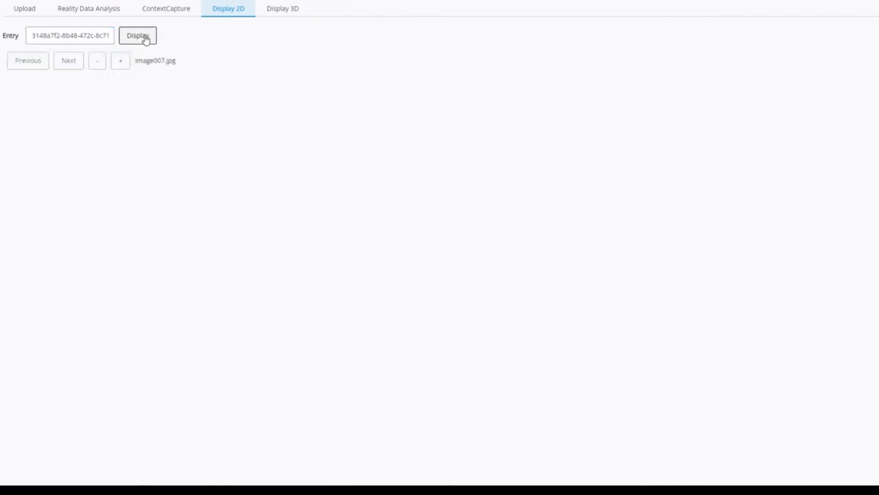
{"action": "left_click", "coordinate": [138, 36]}
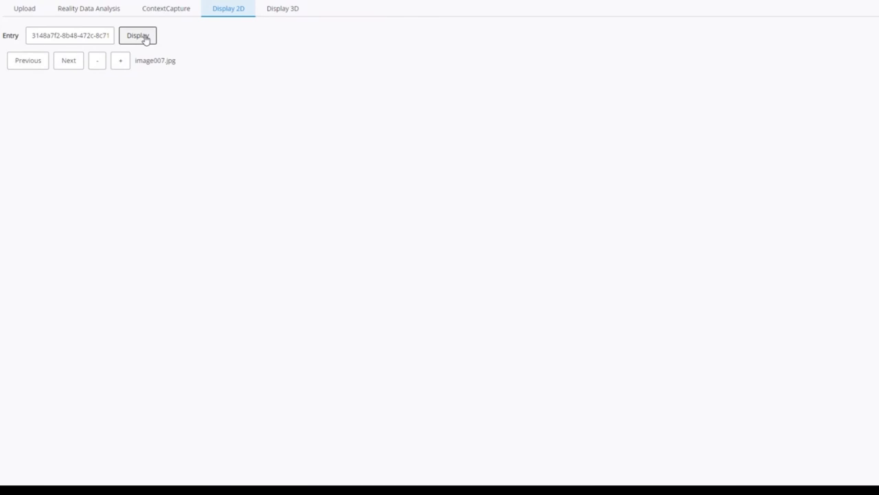
{"action": "left_click", "coordinate": [137, 35]}
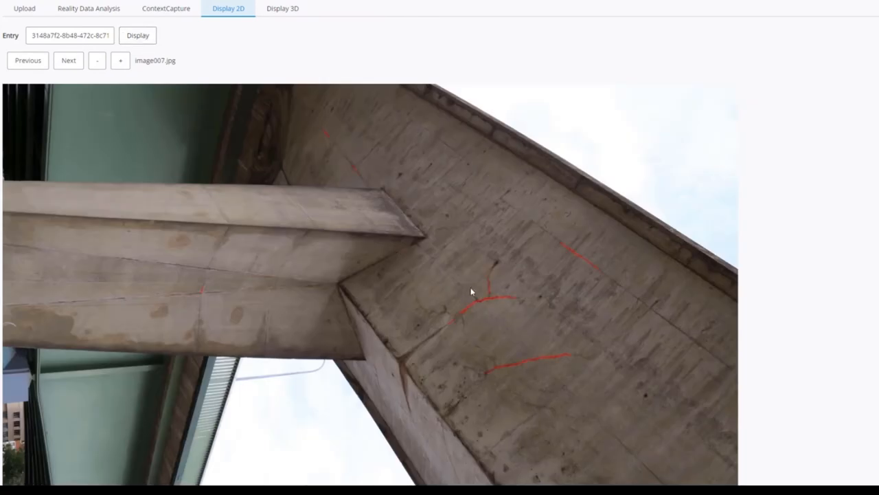
{"action": "scroll", "scroll_direction": "down", "scroll_amount": 3}
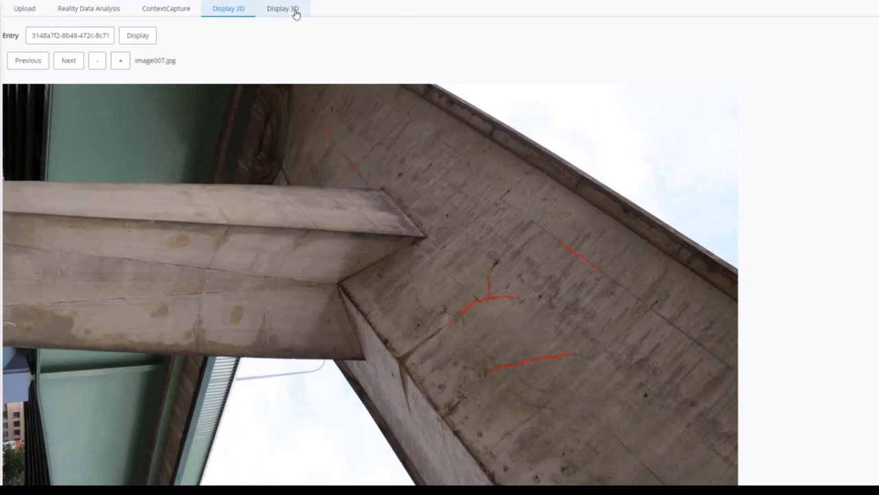
Step: Show the bridge mesh in 3D with the detected crack lines overlaid
{"action": "left_click", "coordinate": [283, 8]}
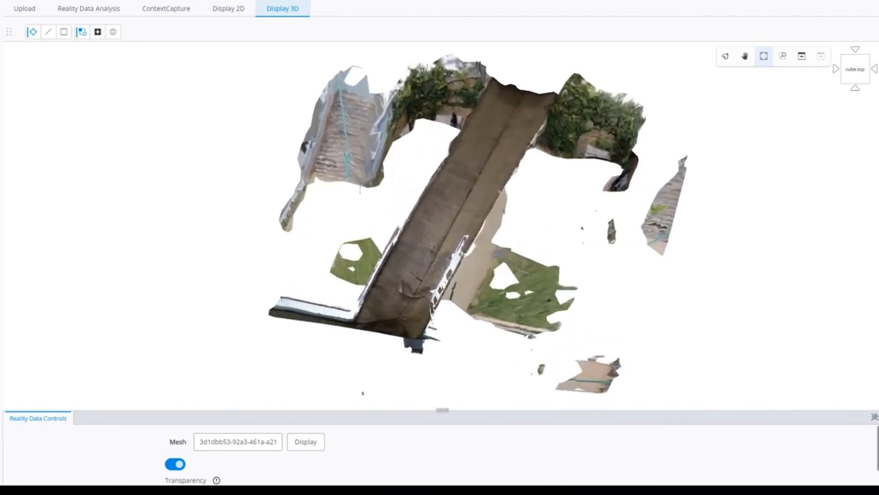
{"action": "mouse_move", "coordinate": [497, 206]}
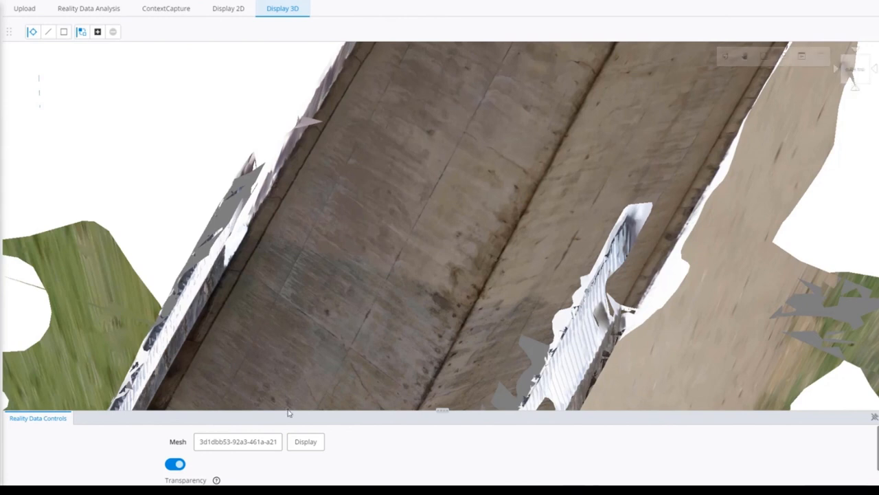
{"action": "left_click", "coordinate": [238, 441]}
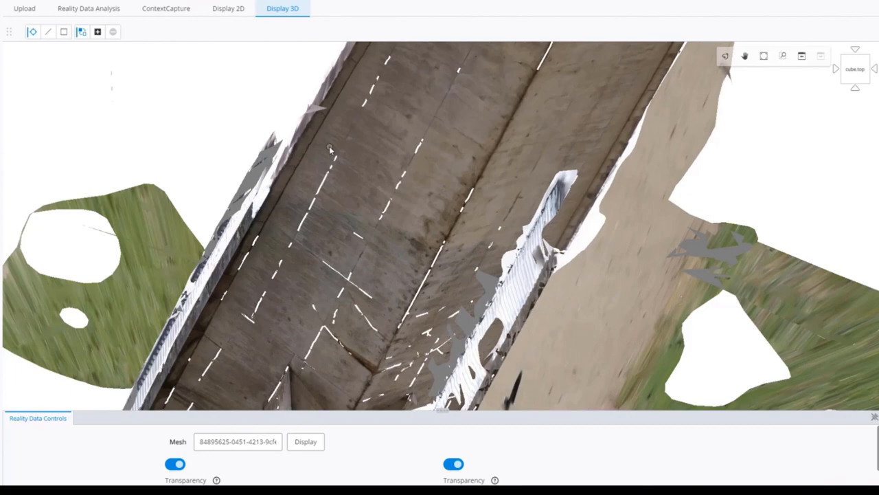
Step: Load the other bridge deck with its detections and pan along the red-railed deck
{"action": "left_click", "coordinate": [726, 55]}
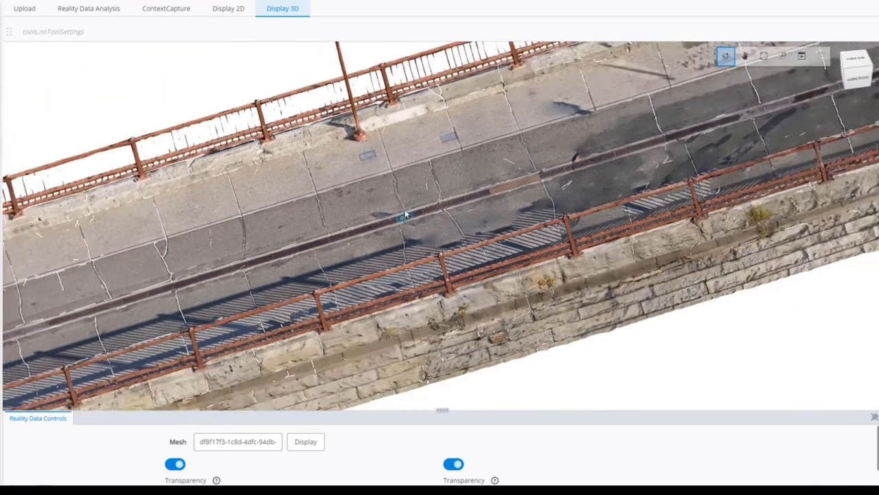
{"action": "left_click_drag", "start_coordinate": [405, 214], "coordinate": [453, 258]}
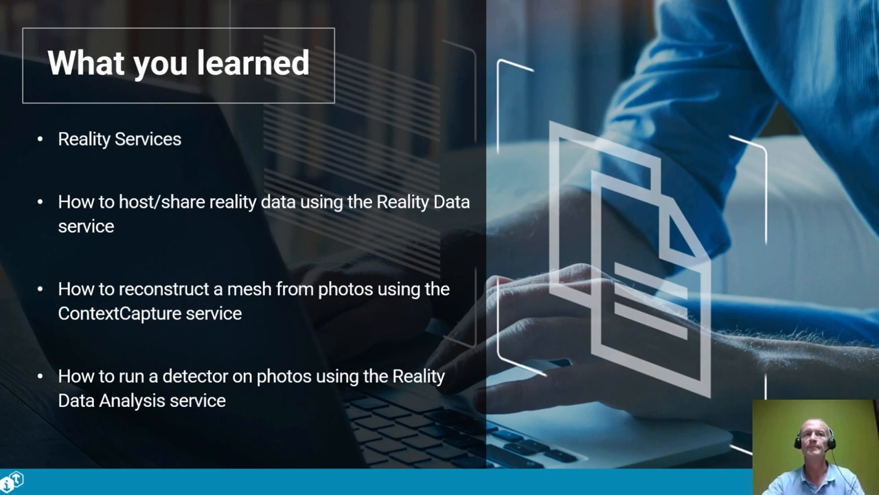
Step: Advance from What you learned to the Links slide listing the API pages
{"action": "key", "text": "Right"}
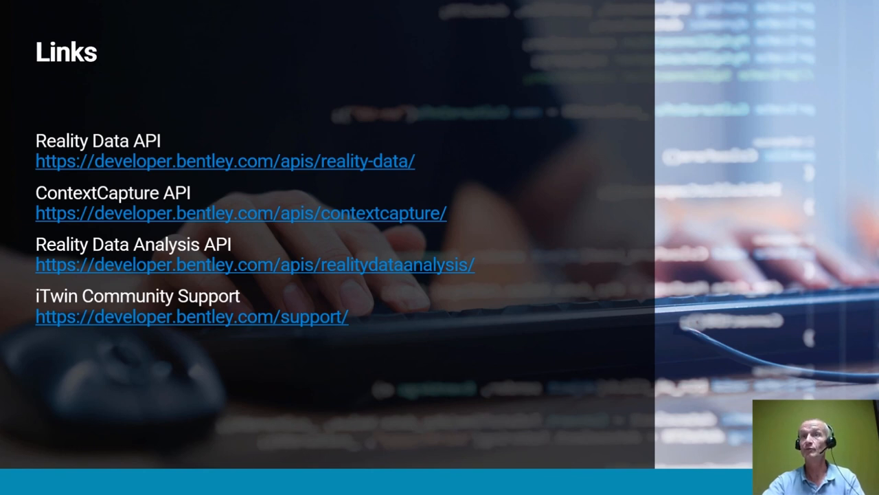